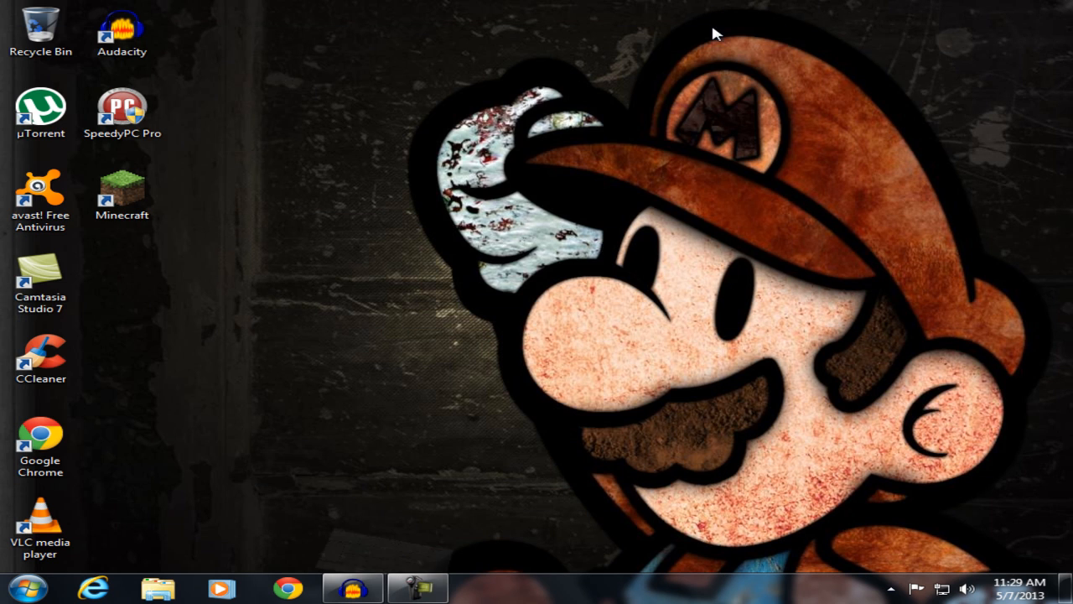
pyautogui.moveTo(705, 121)
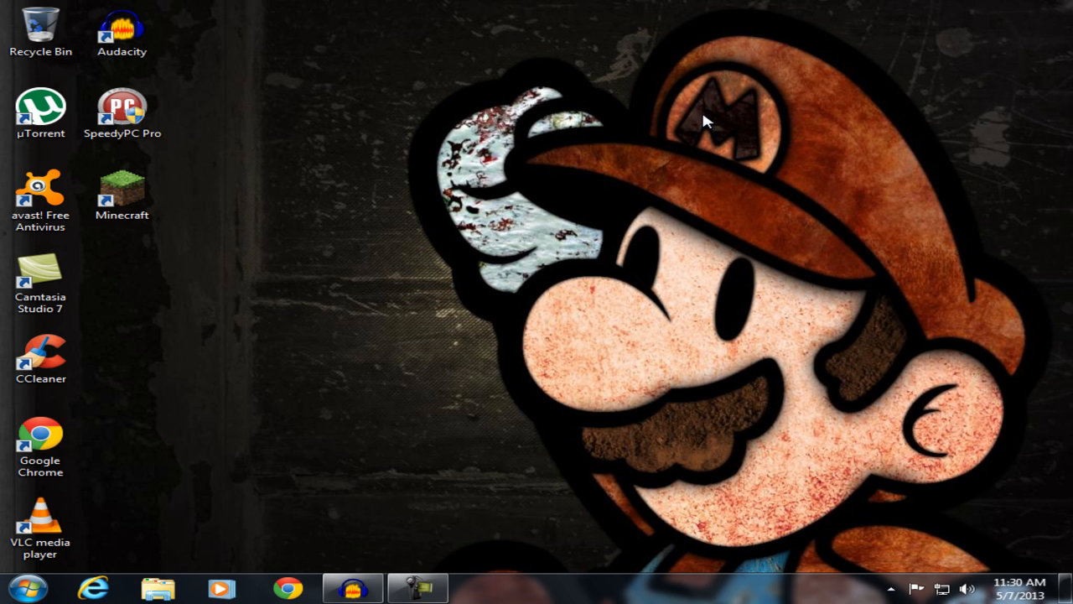
pyautogui.moveTo(359, 135)
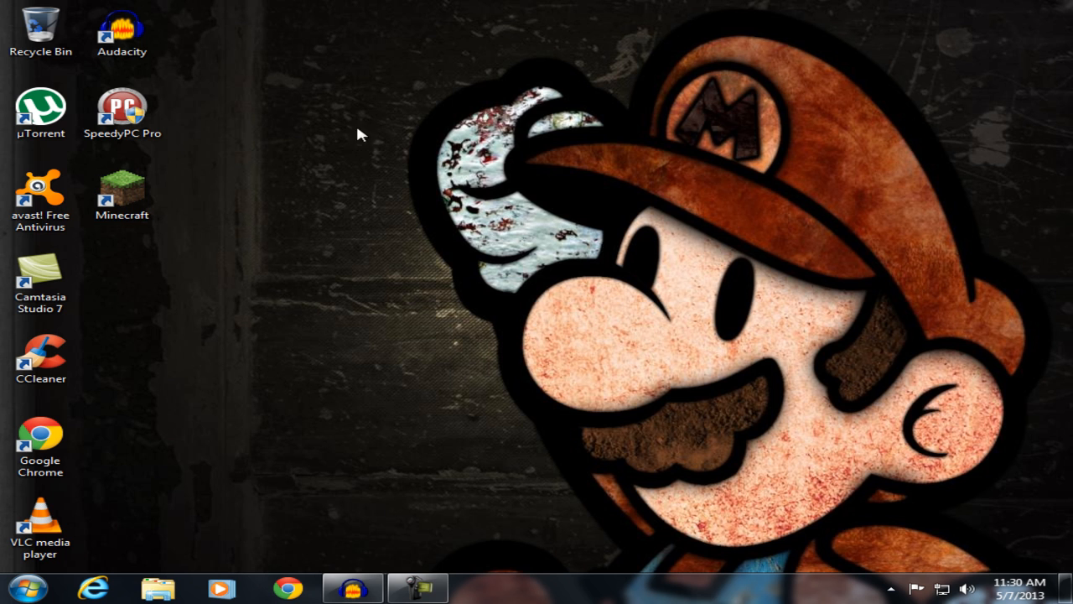
pyautogui.moveTo(573, 208)
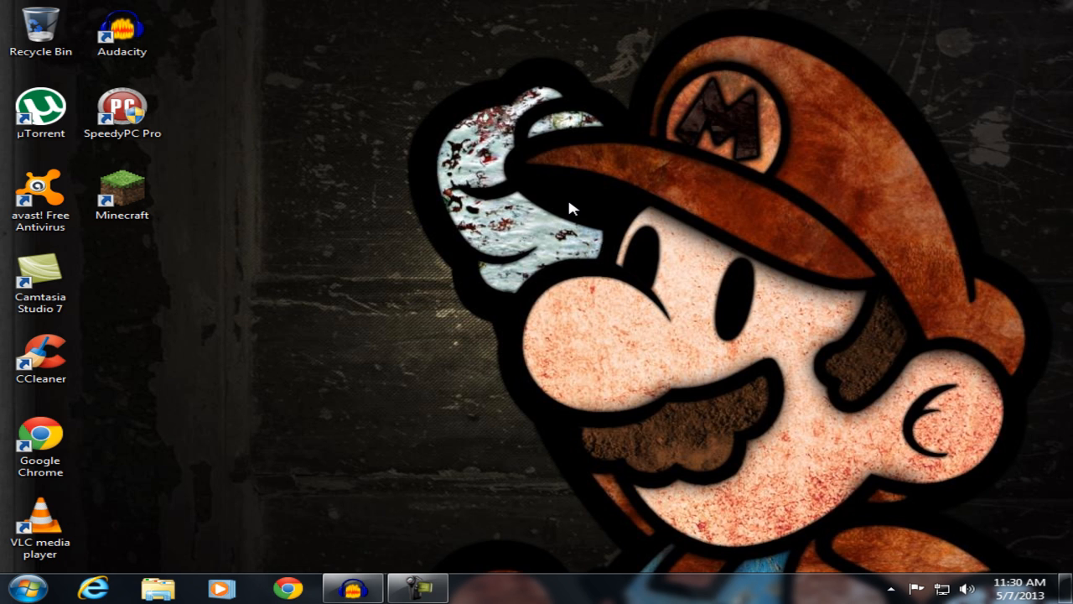
pyautogui.moveTo(513, 208)
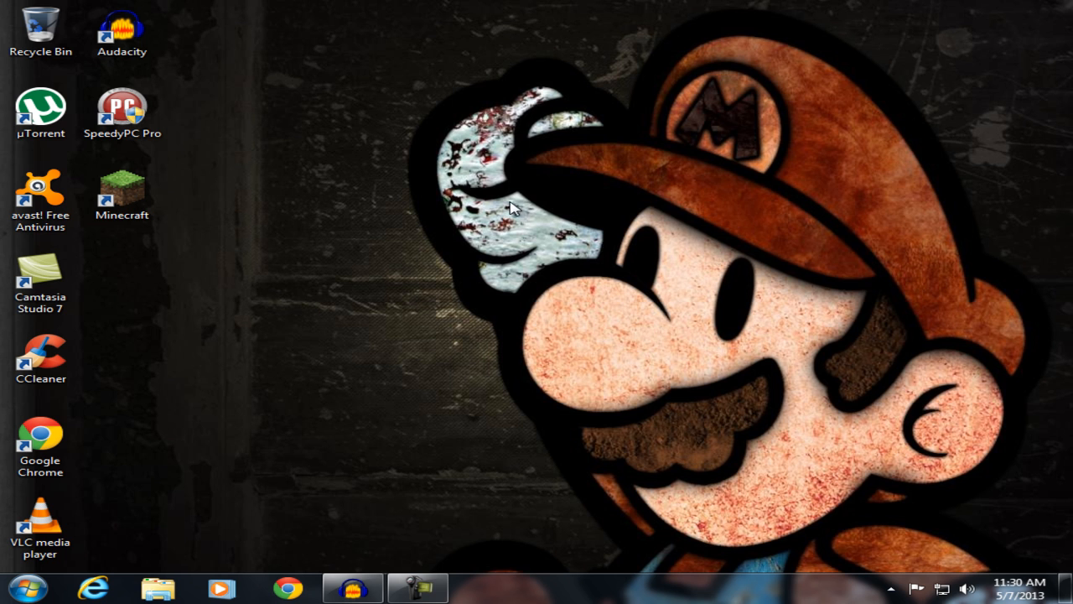
pyautogui.moveTo(369, 292)
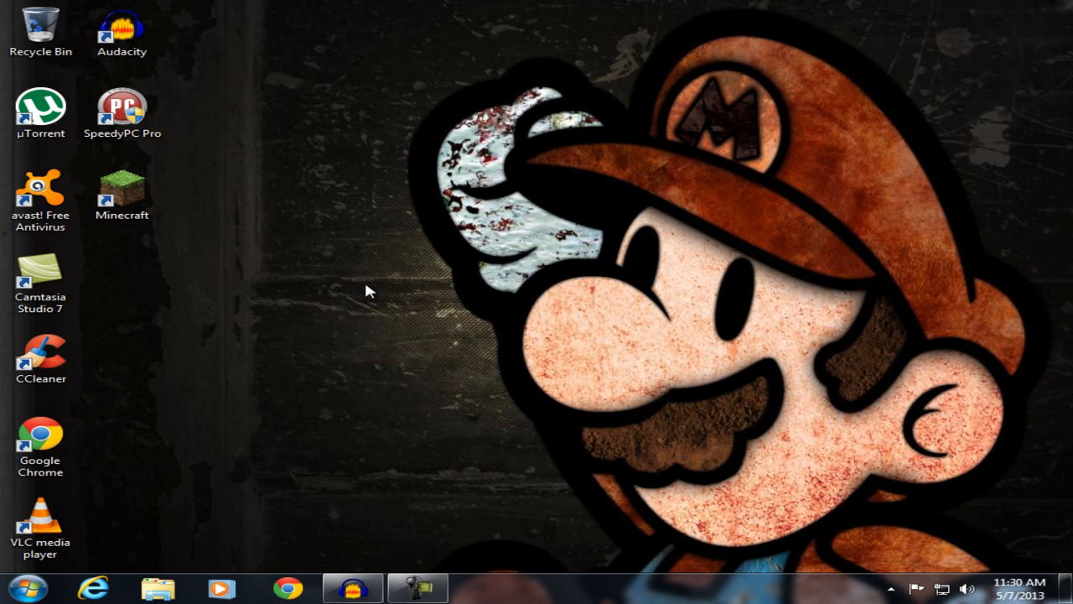
pyautogui.moveTo(176, 523)
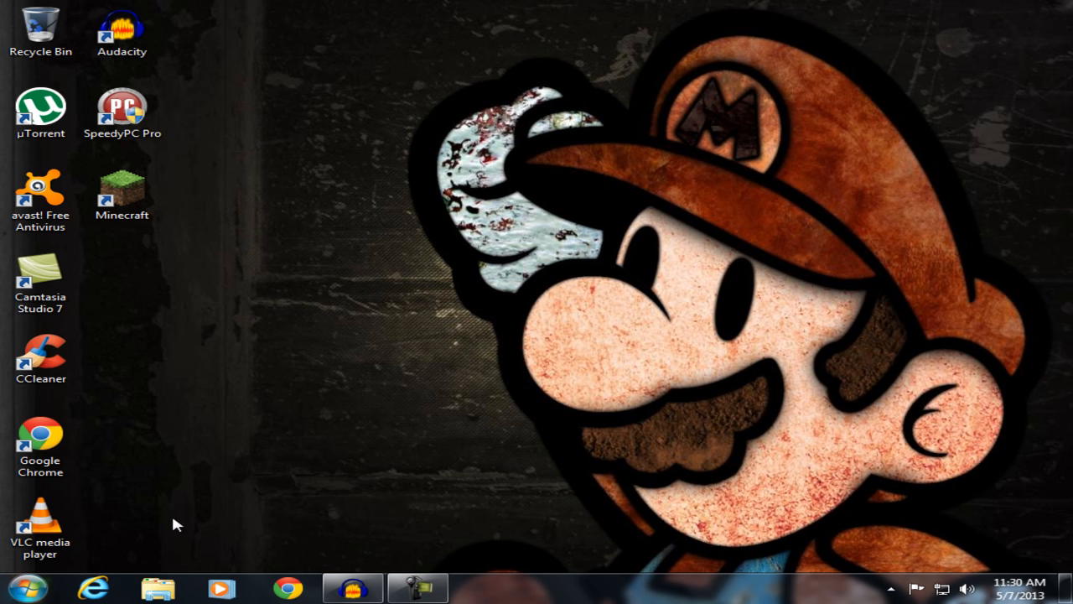
# Check Windows Update's optional updates list and close the Windows Update window
pyautogui.click(25, 587)
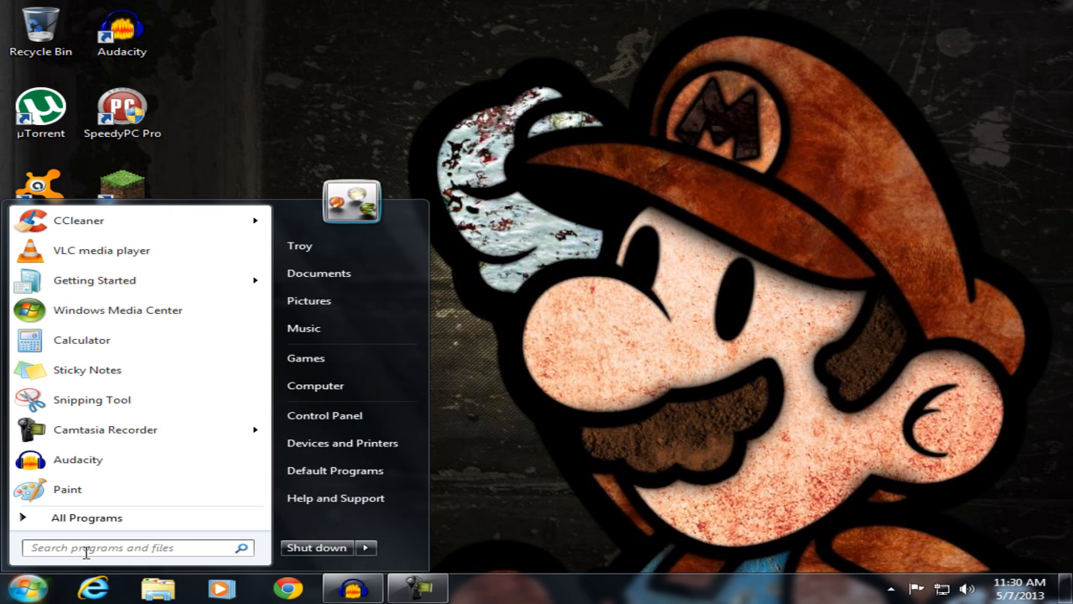
pyautogui.write('Winb')
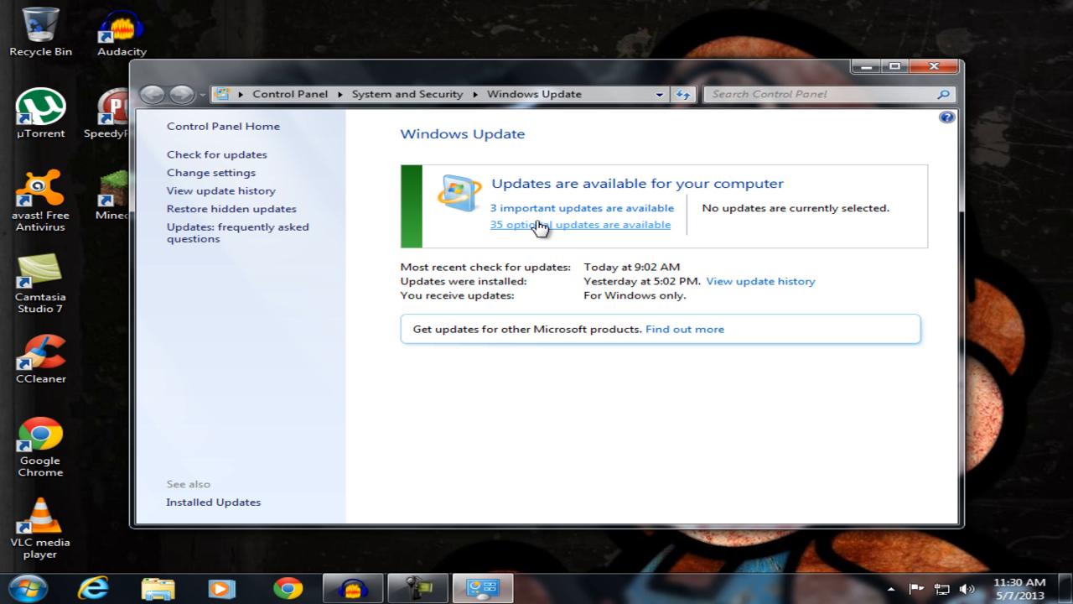
pyautogui.click(570, 225)
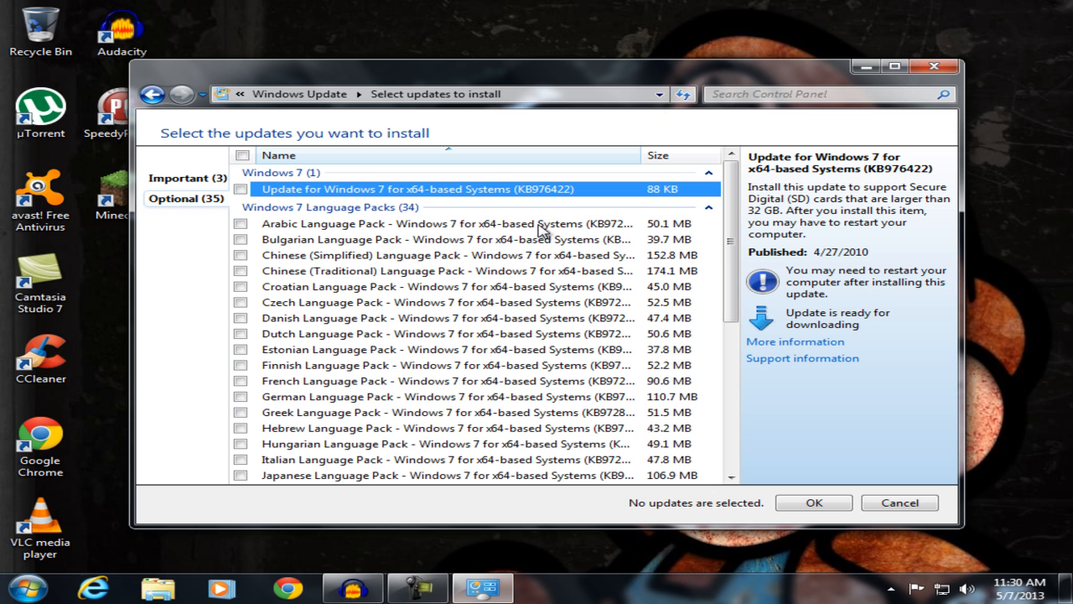
pyautogui.moveTo(389, 248)
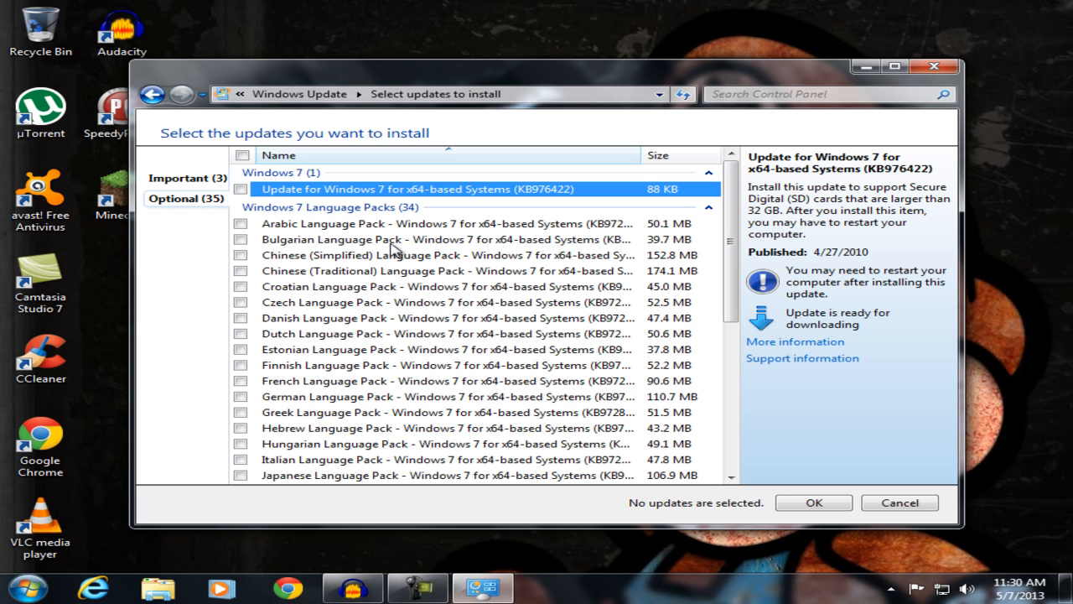
pyautogui.moveTo(148, 144)
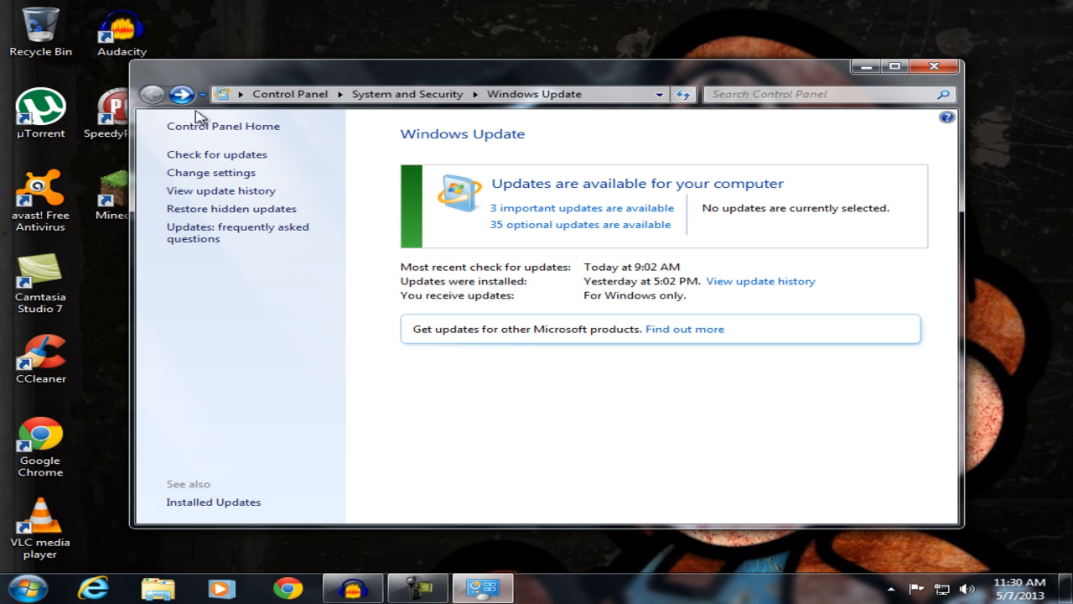
pyautogui.moveTo(582, 208)
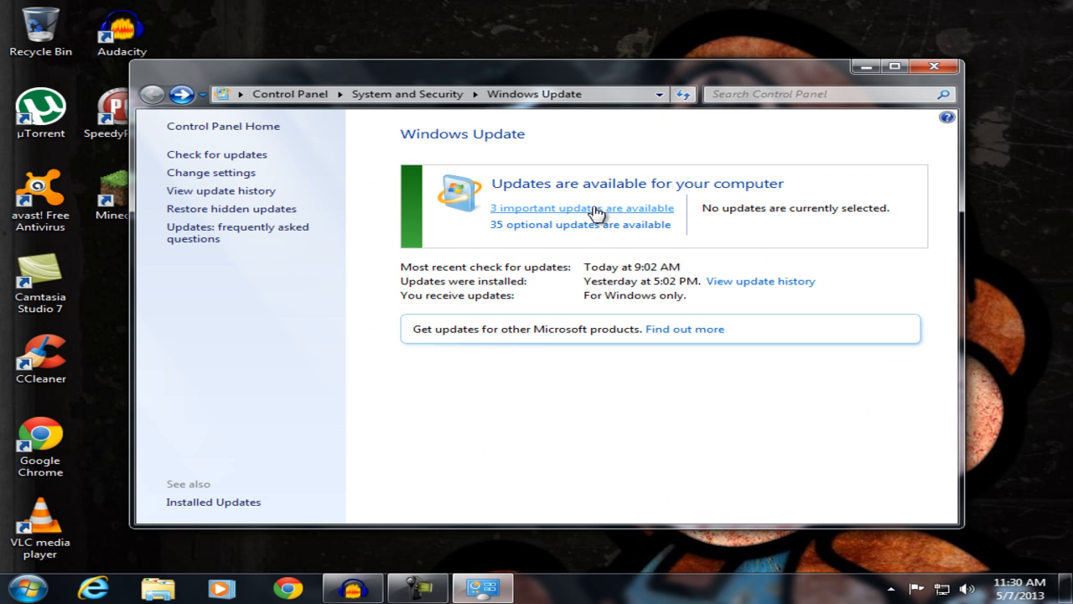
pyautogui.moveTo(726, 218)
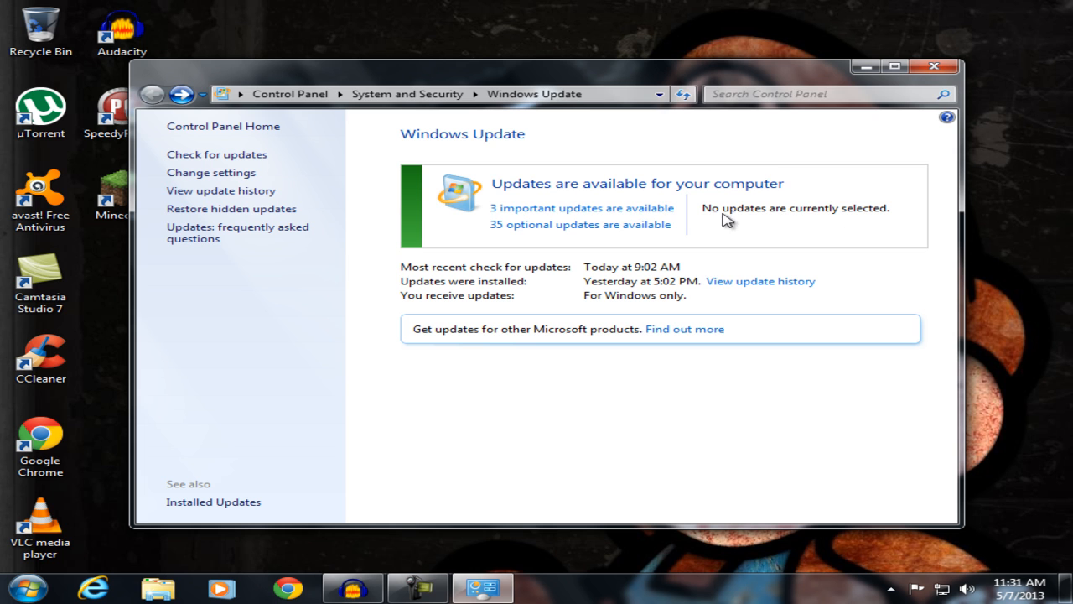
pyautogui.moveTo(806, 228)
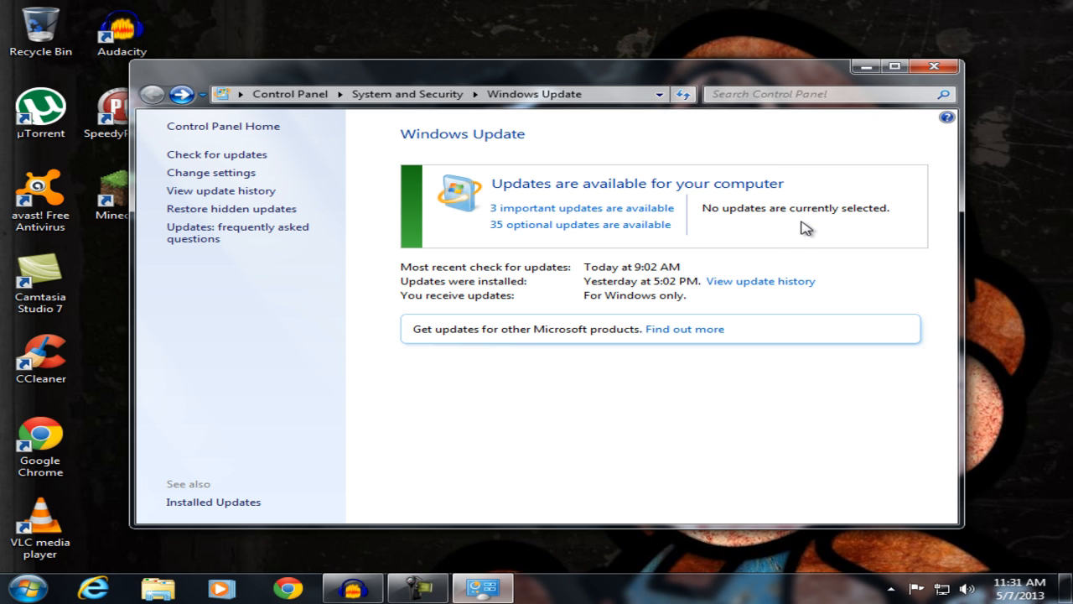
pyautogui.moveTo(792, 193)
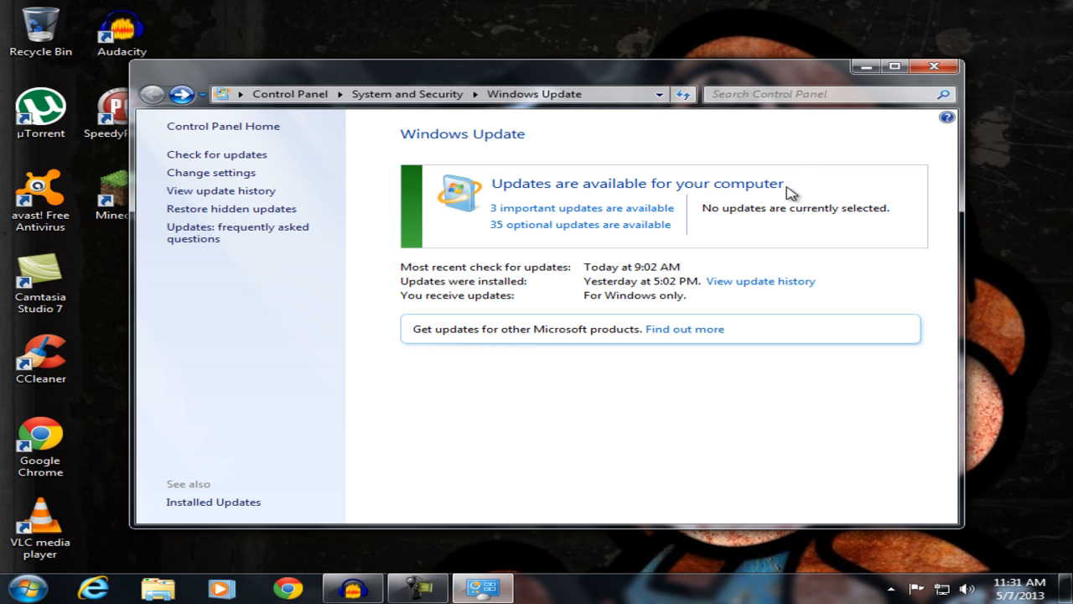
pyautogui.click(934, 67)
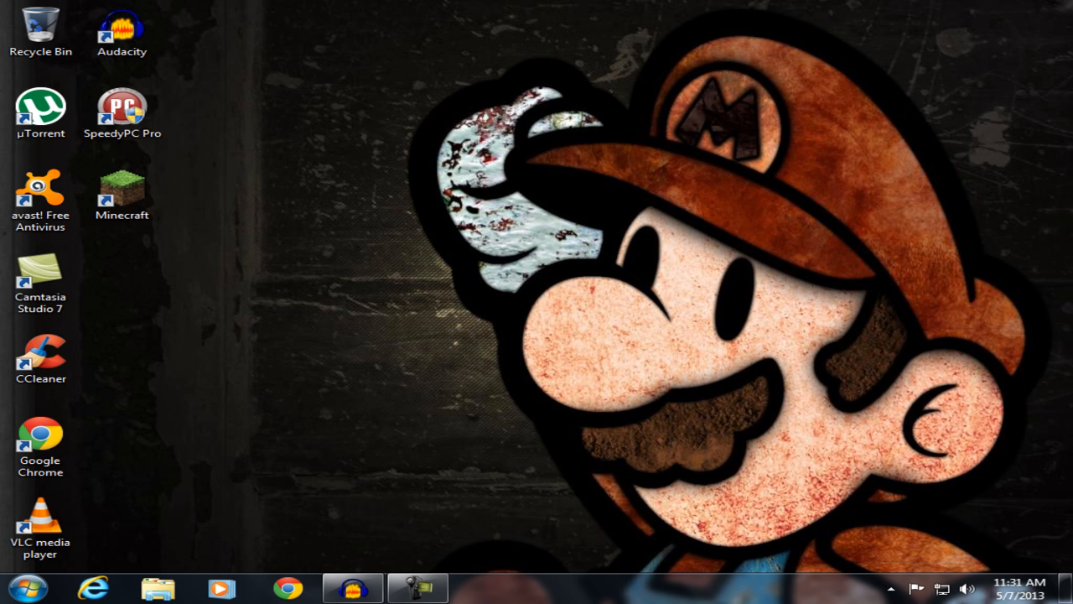
pyautogui.moveTo(428, 151)
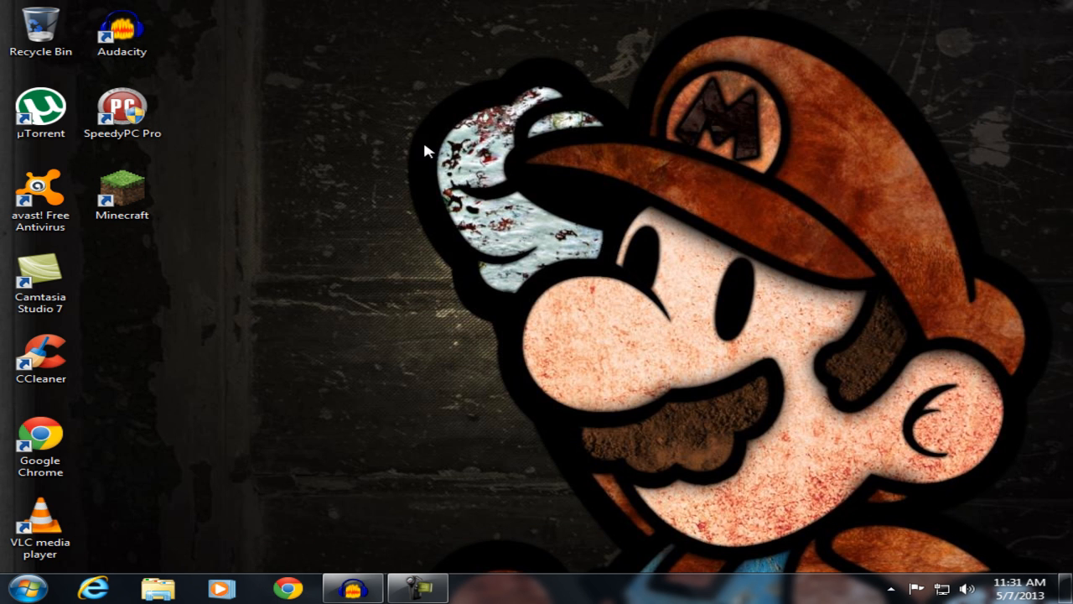
# Set the Minecraft shortcut to run in Windows XP SP3 compatibility mode via its properties
pyautogui.click(120, 194)
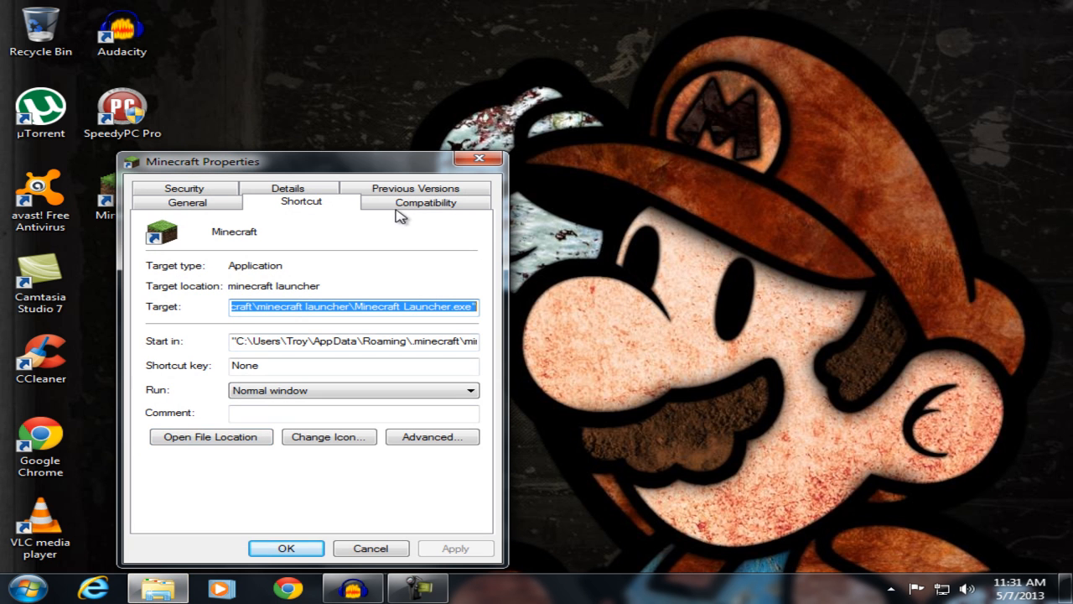
pyautogui.click(426, 201)
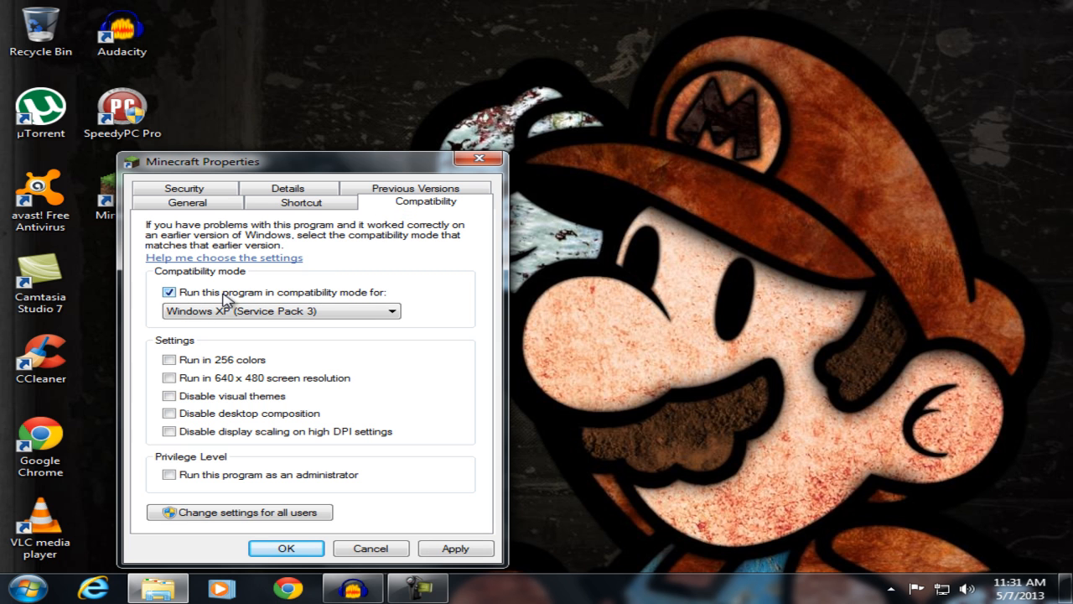
pyautogui.moveTo(209, 302)
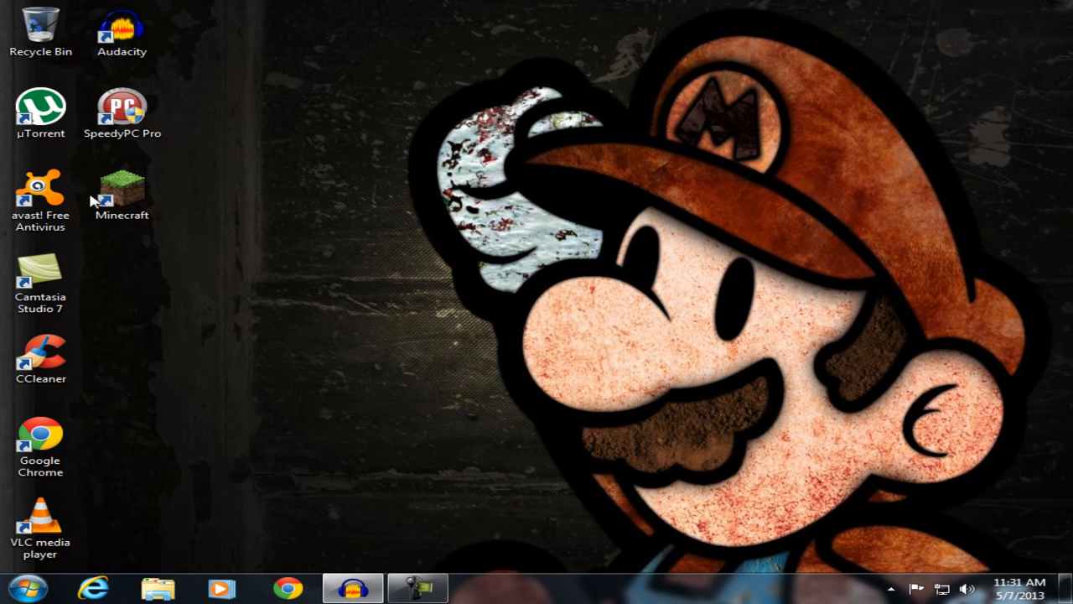
pyautogui.click(120, 195)
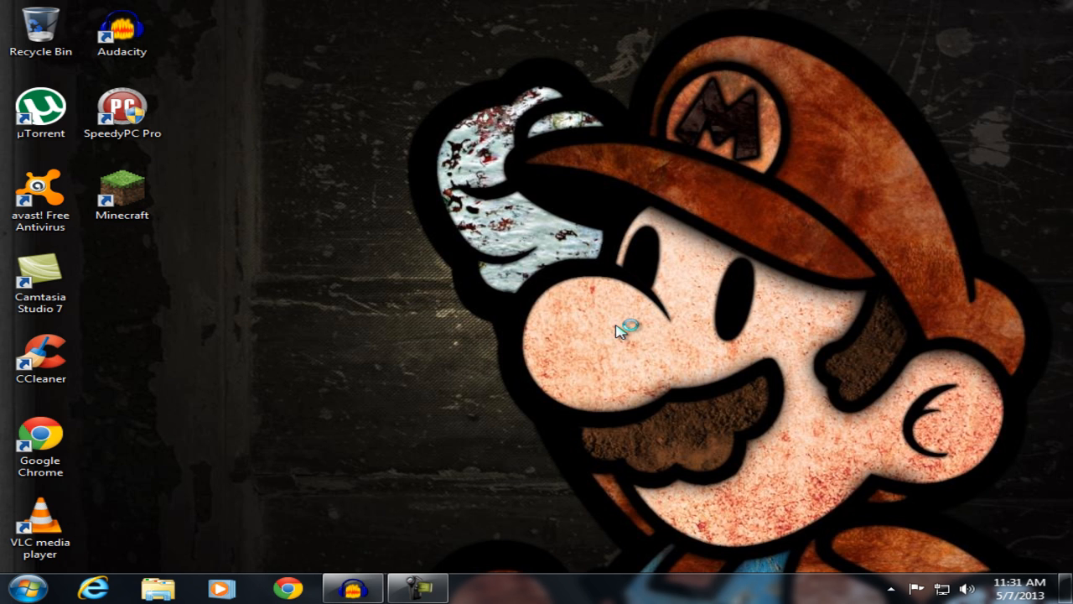
pyautogui.moveTo(876, 416)
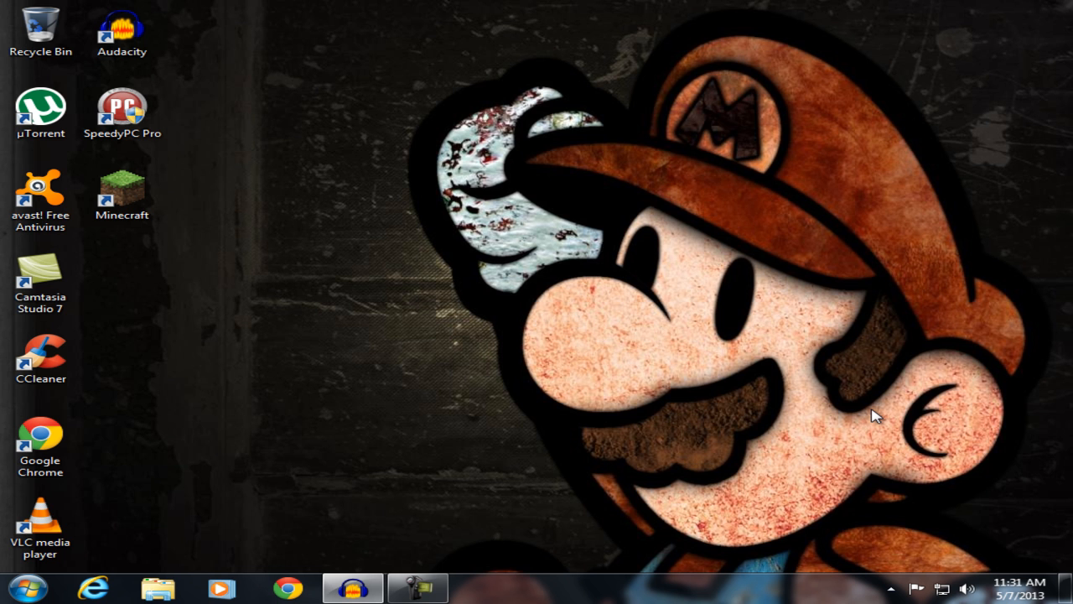
# Launch Minecraft 1.5.1 from the desktop shortcut to its title screen
pyautogui.doubleClick(121, 184)
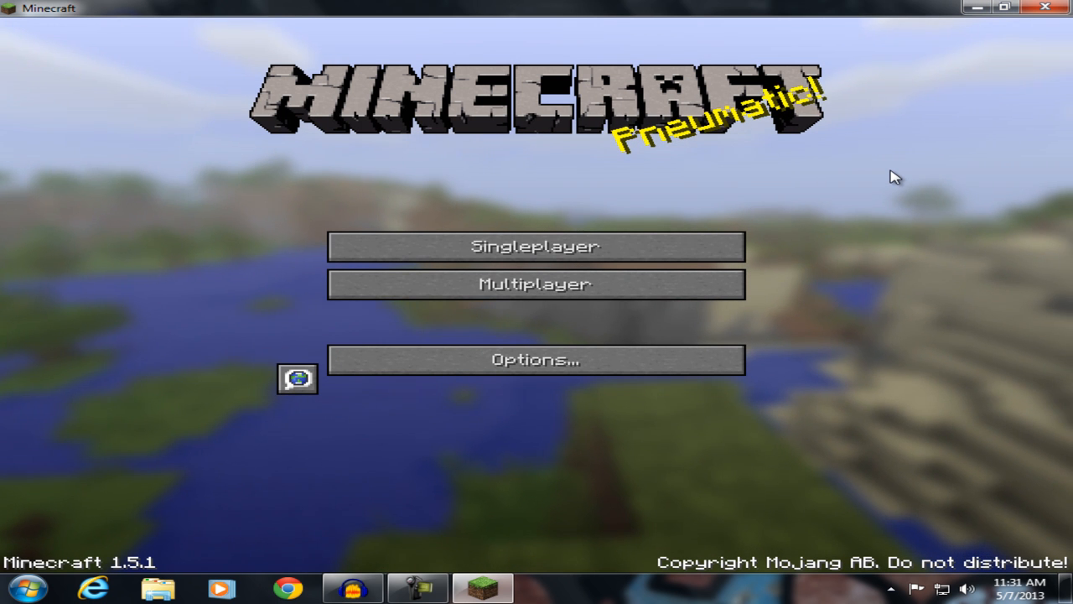
pyautogui.moveTo(423, 252)
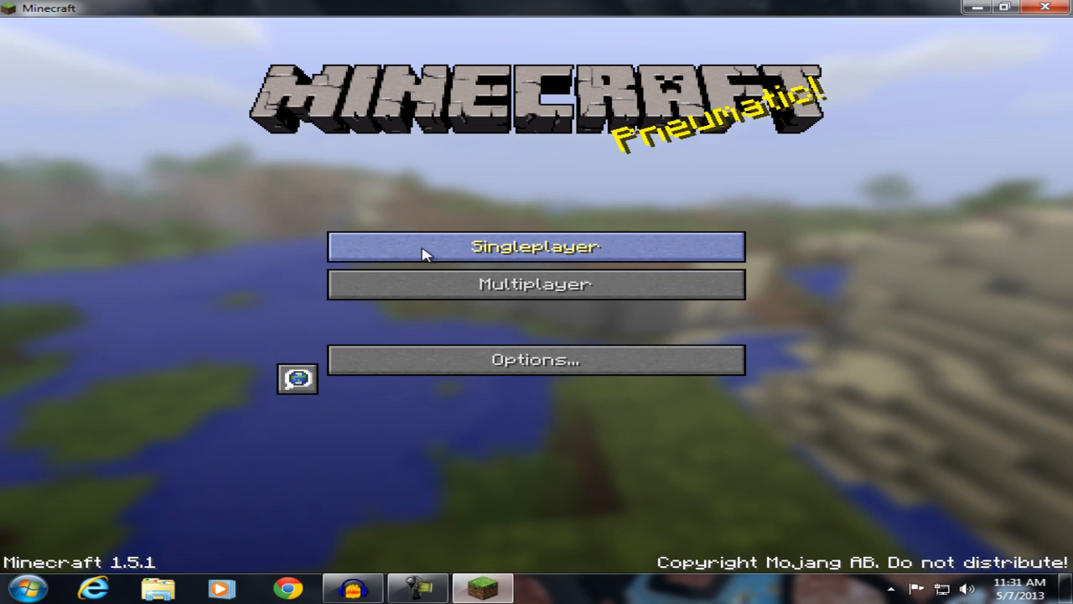
pyautogui.moveTo(478, 151)
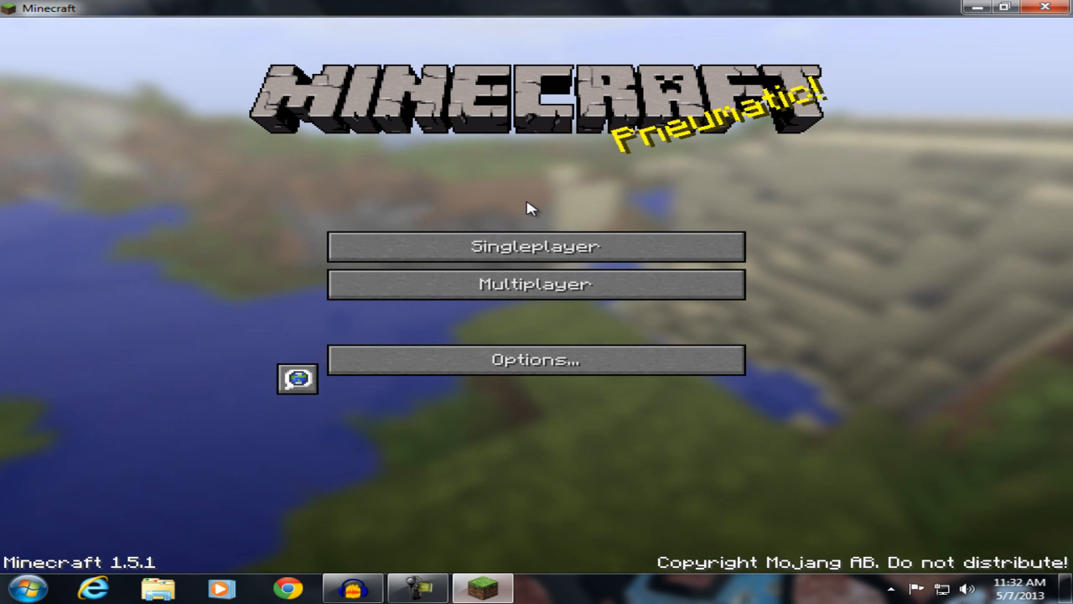
# Open the Select World list and select the New World save
pyautogui.click(535, 245)
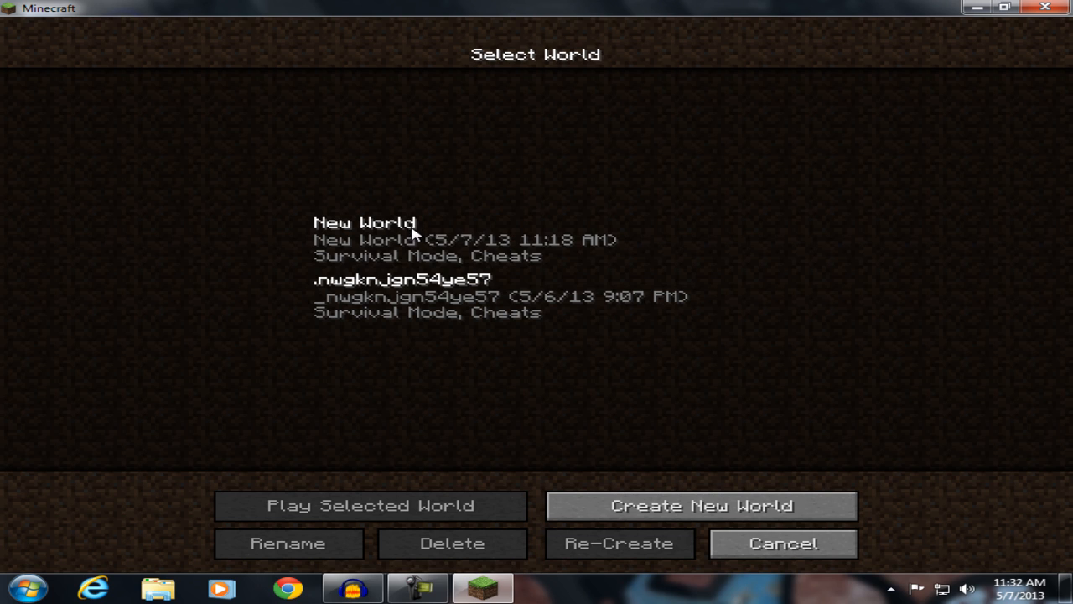
pyautogui.click(419, 238)
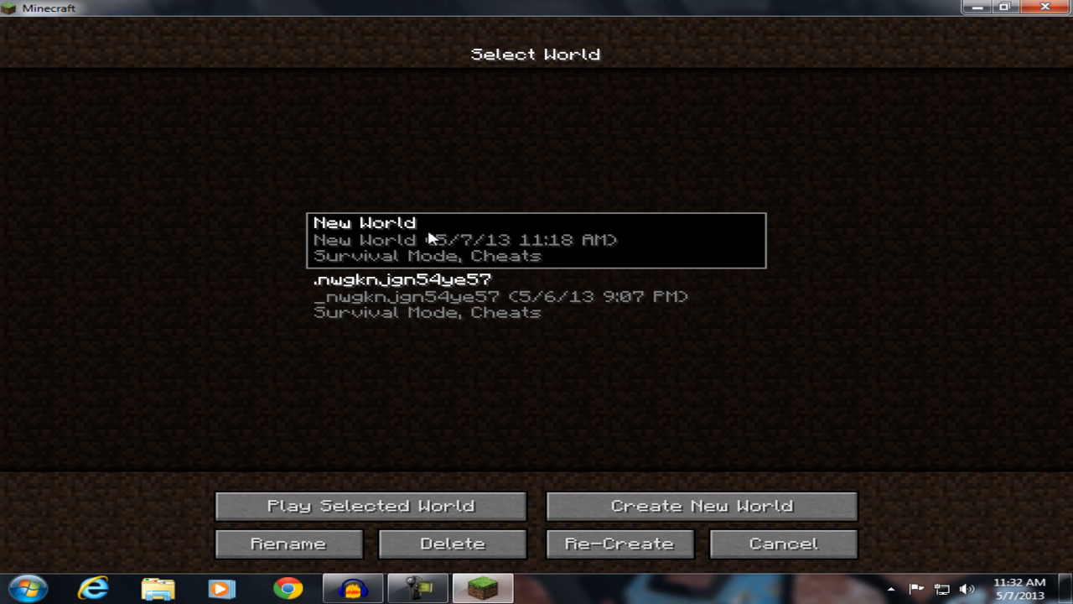
pyautogui.moveTo(490, 299)
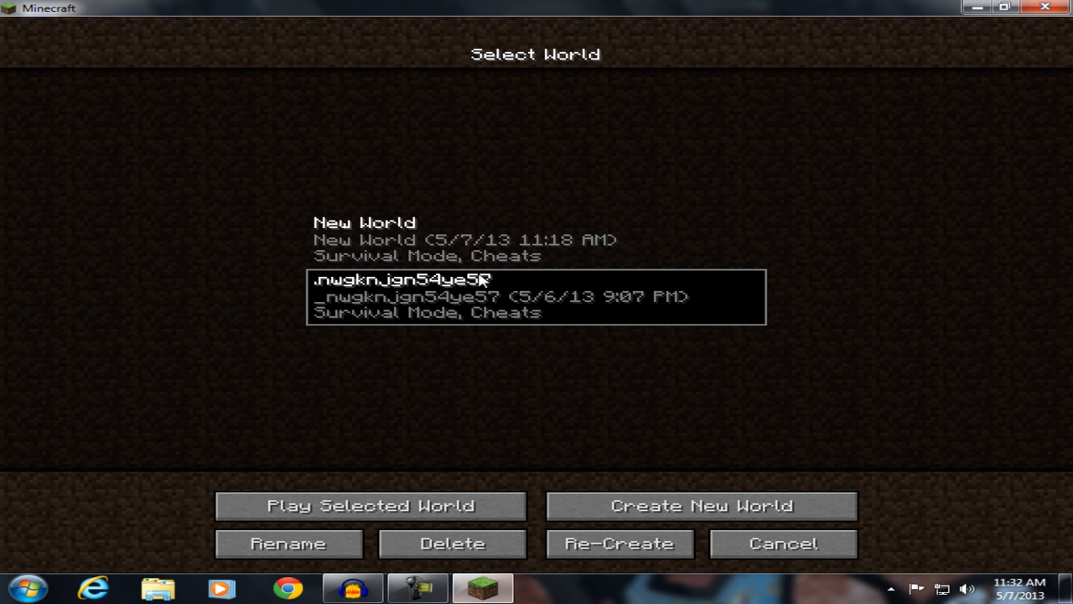
pyautogui.moveTo(485, 298)
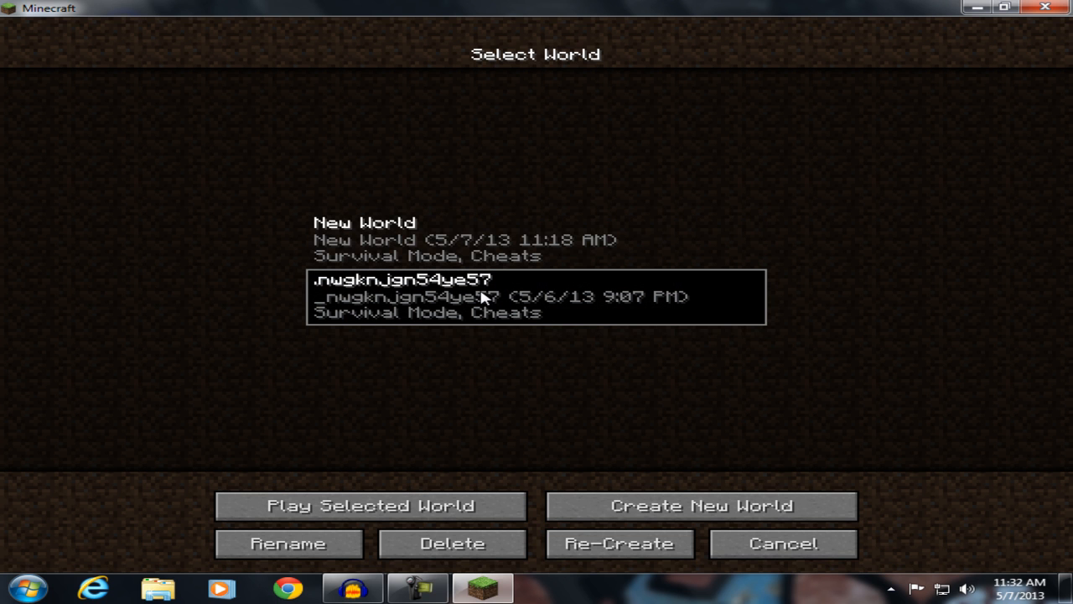
pyautogui.moveTo(711, 195)
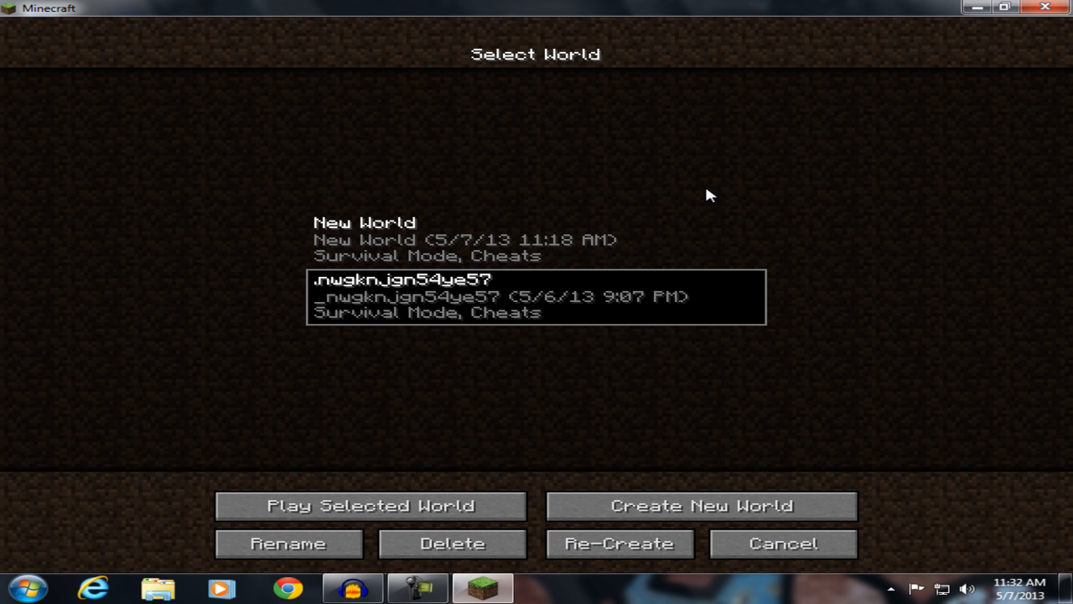